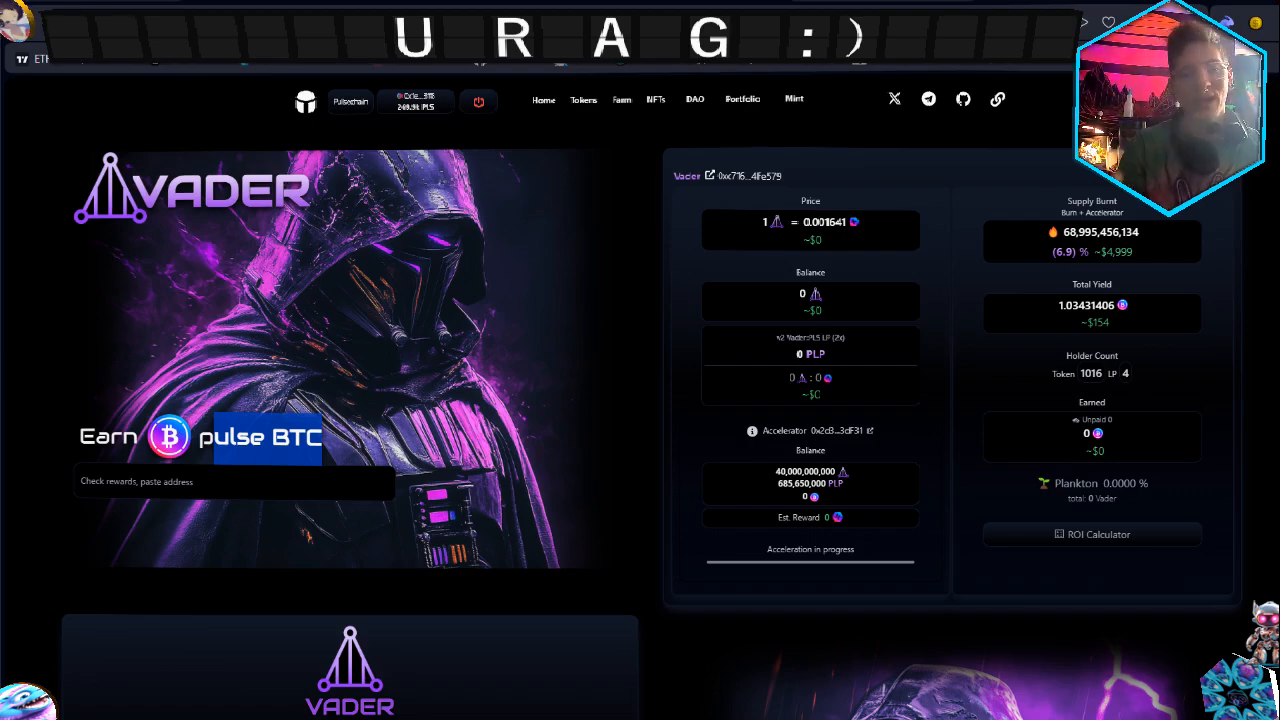
Scroll through the Vader page, then switch to the Factory & Community Tokens list.
scroll("down", 3)
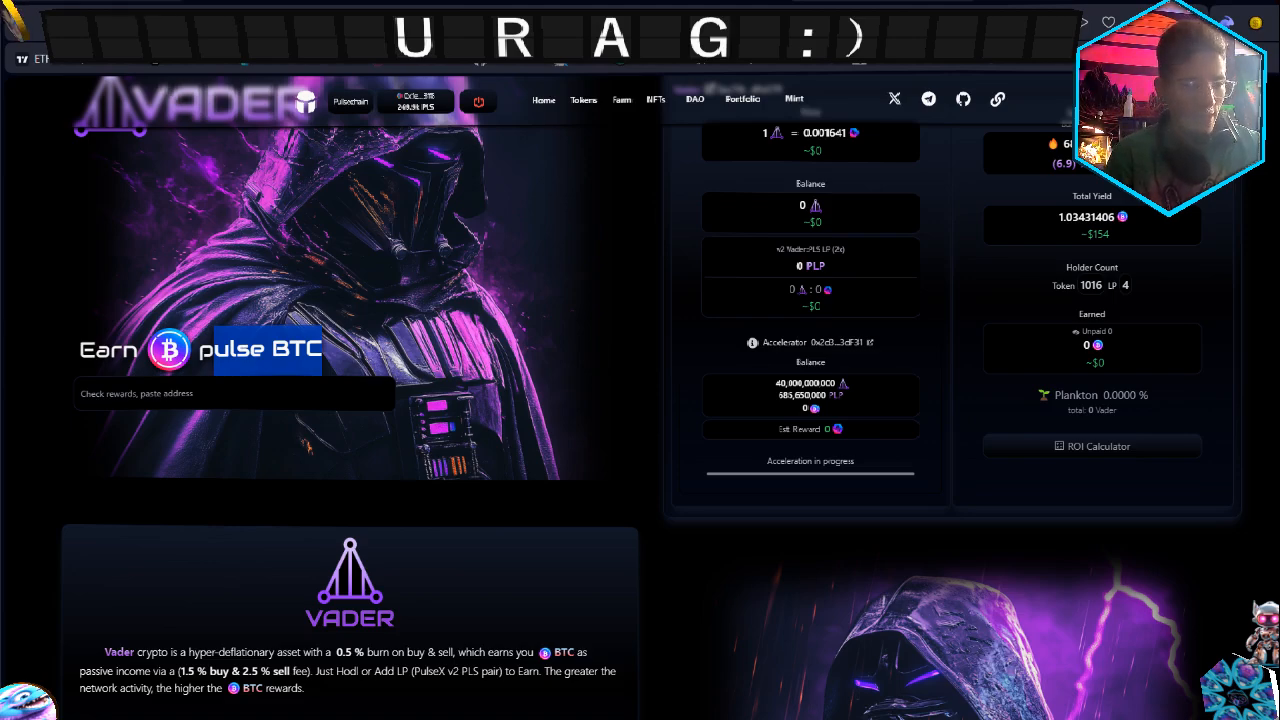
scroll("down", 3)
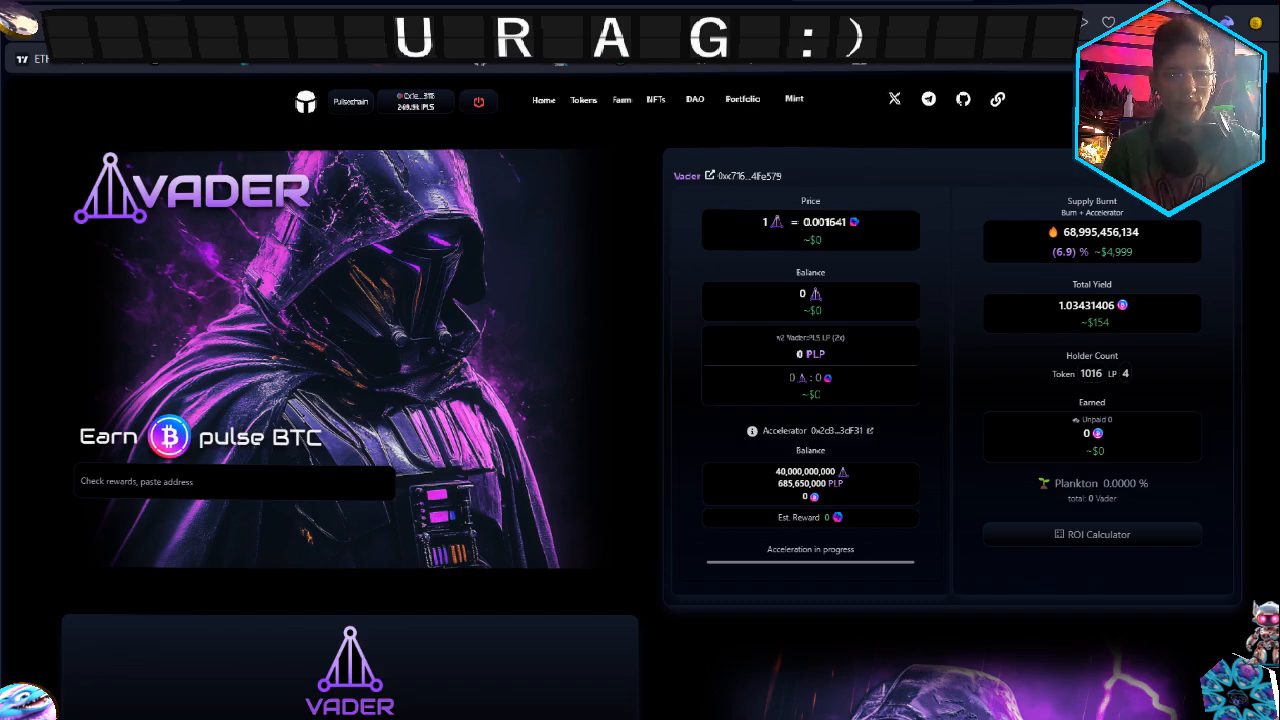
double_click(824, 222)
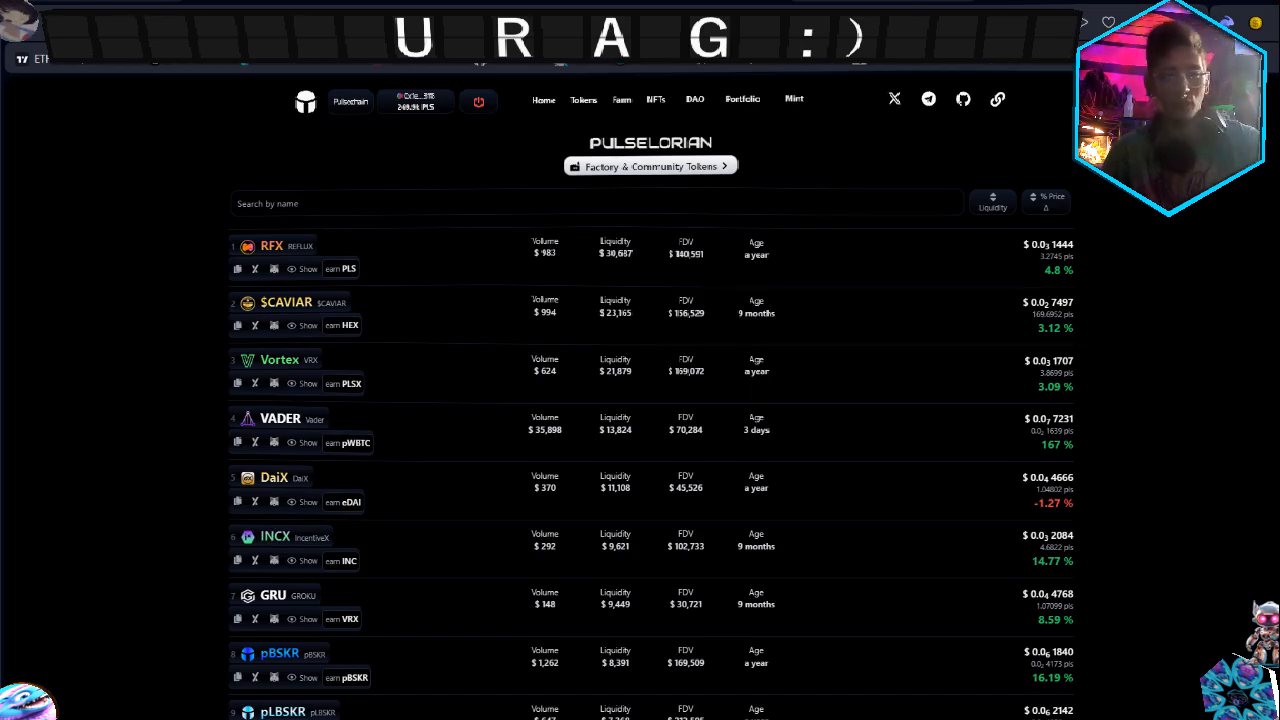
scroll("down", 3)
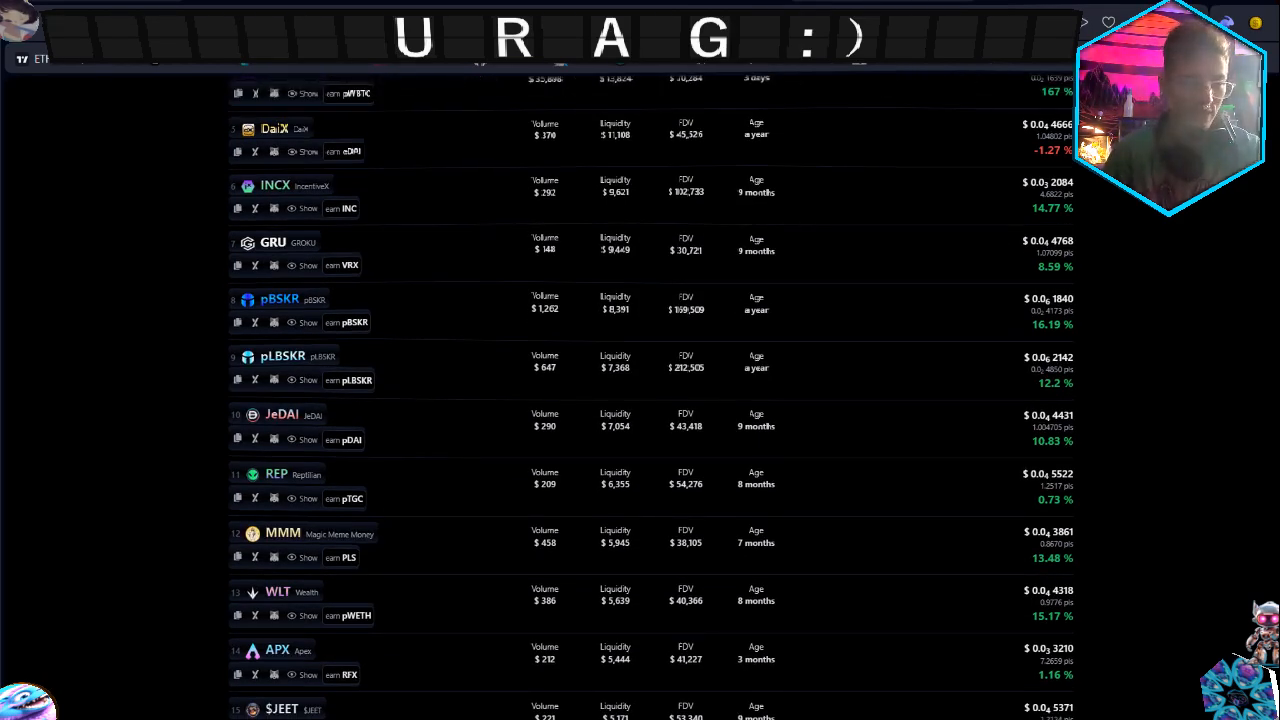
scroll("down", 3)
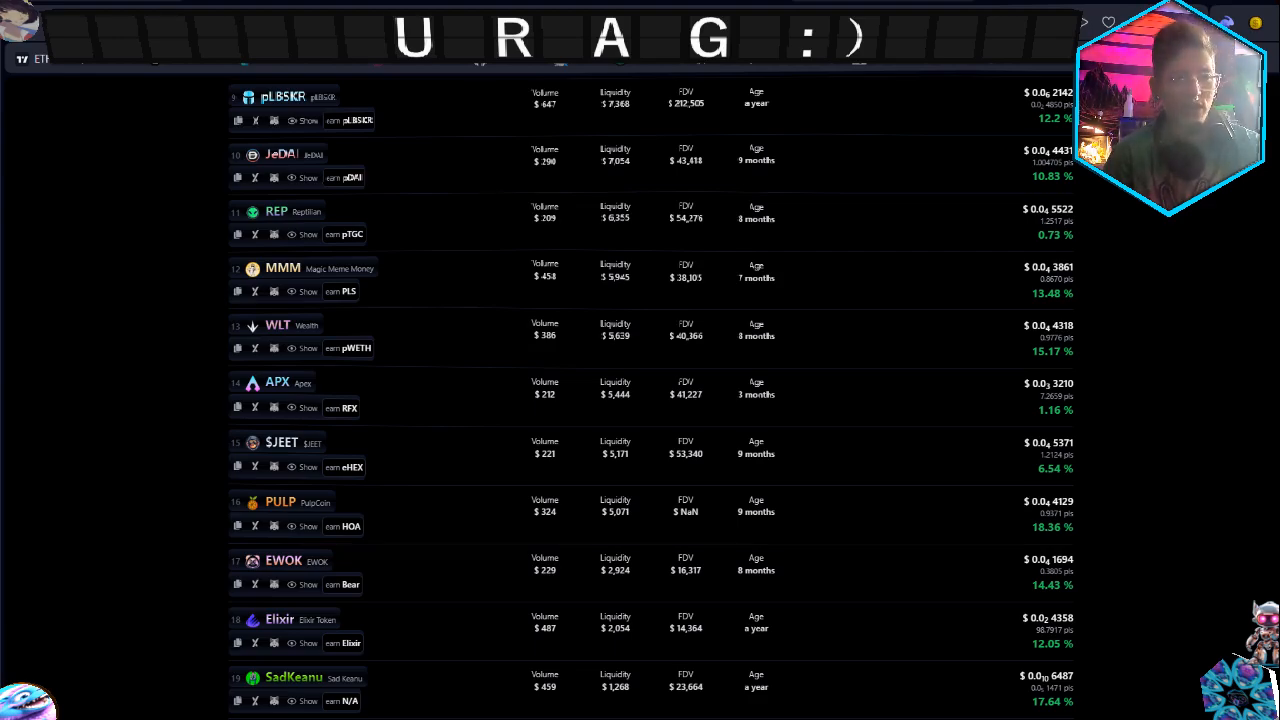
scroll("down", 3)
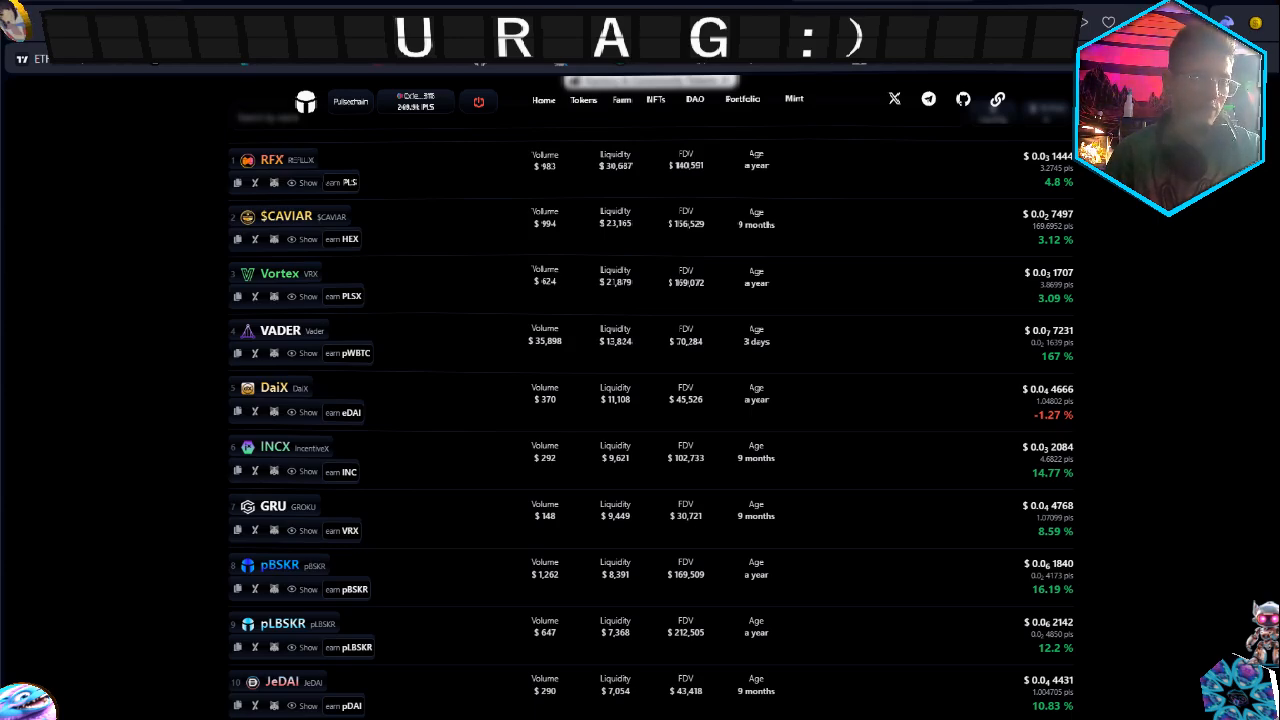
View the VADER token's tokenomics and market stats, reaching its add-liquidity link.
left_click(280, 330)
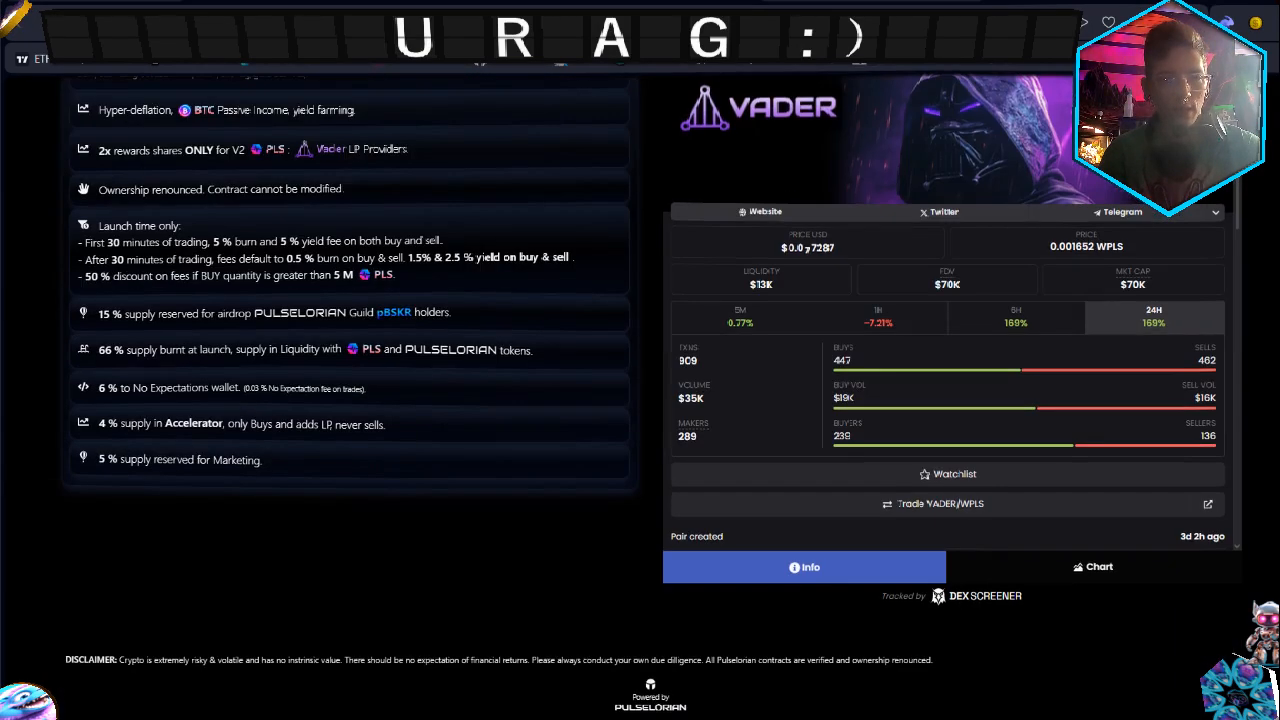
scroll("down", 3)
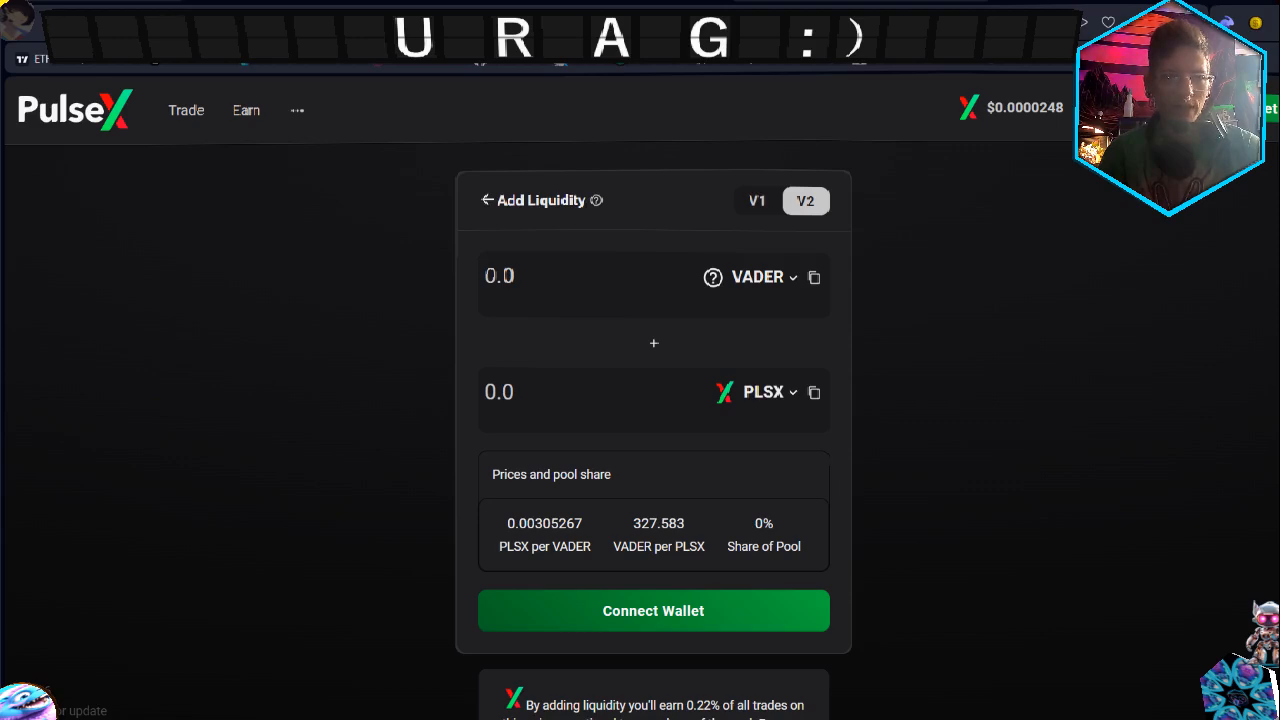
Pair VADER with PLS and enter 1 VADER, quoting 0.00163117 PLS needed.
left_click(756, 276)
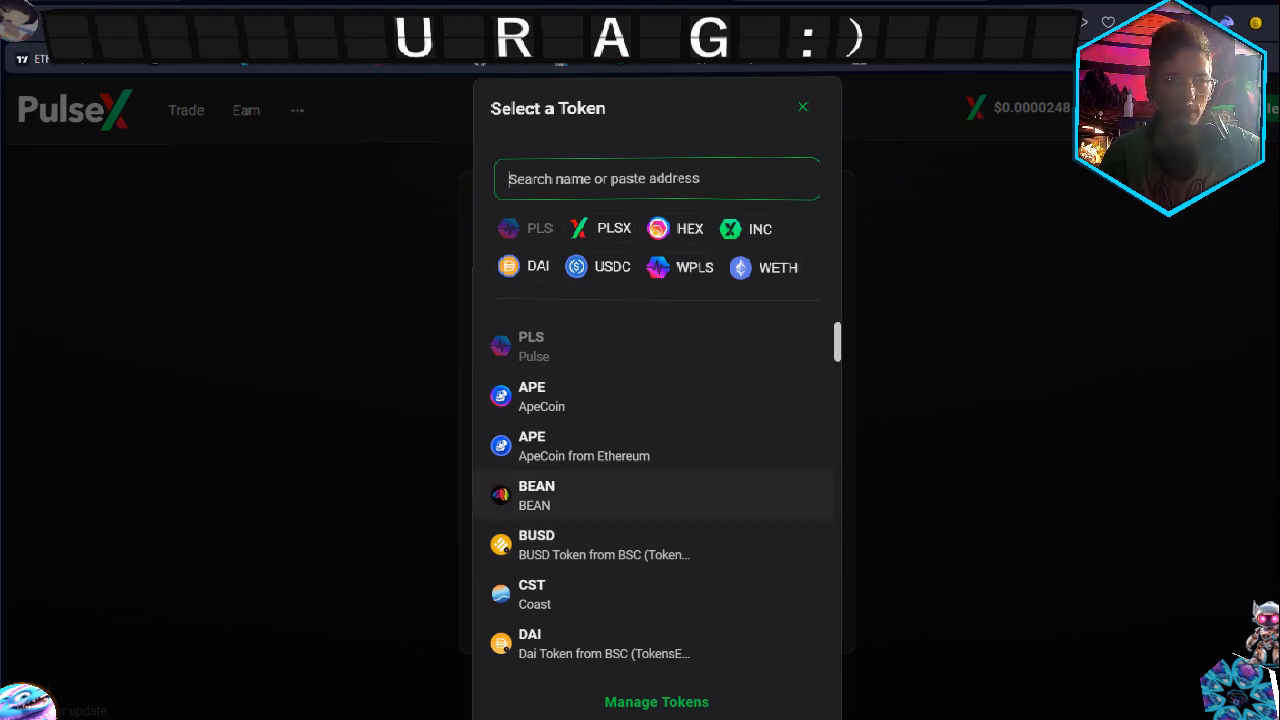
scroll("down", 3)
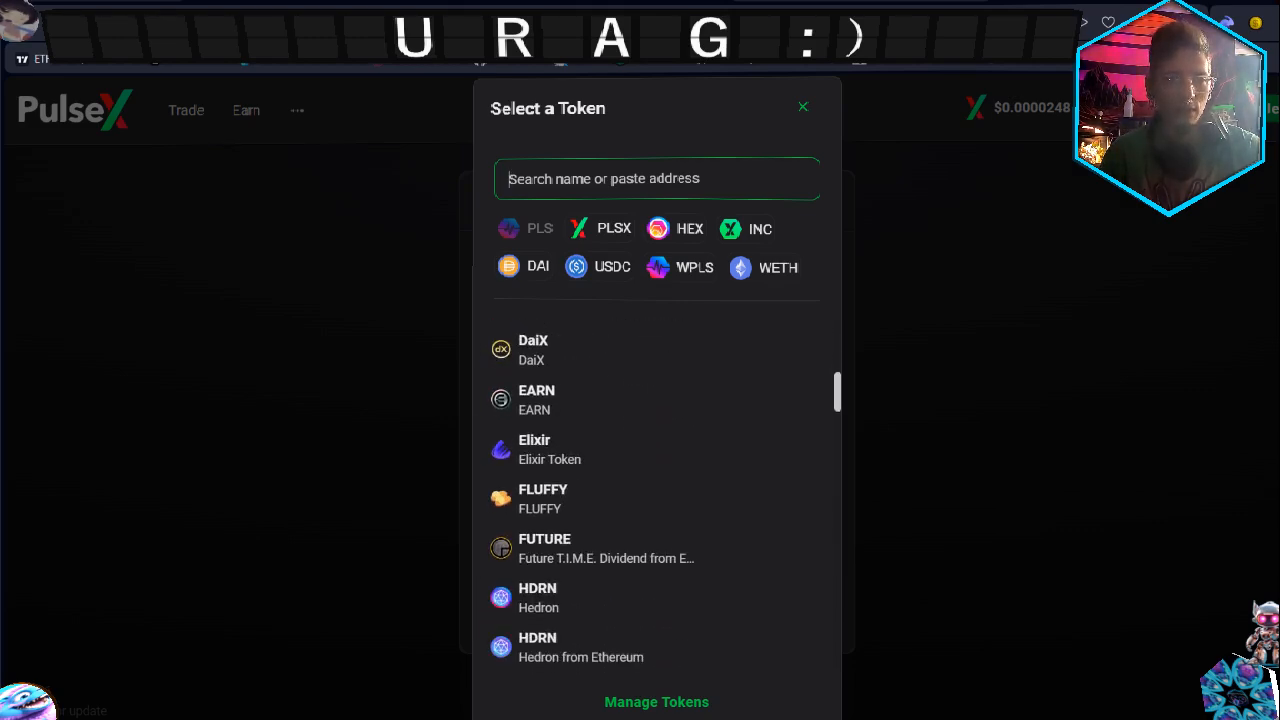
scroll("down", 3)
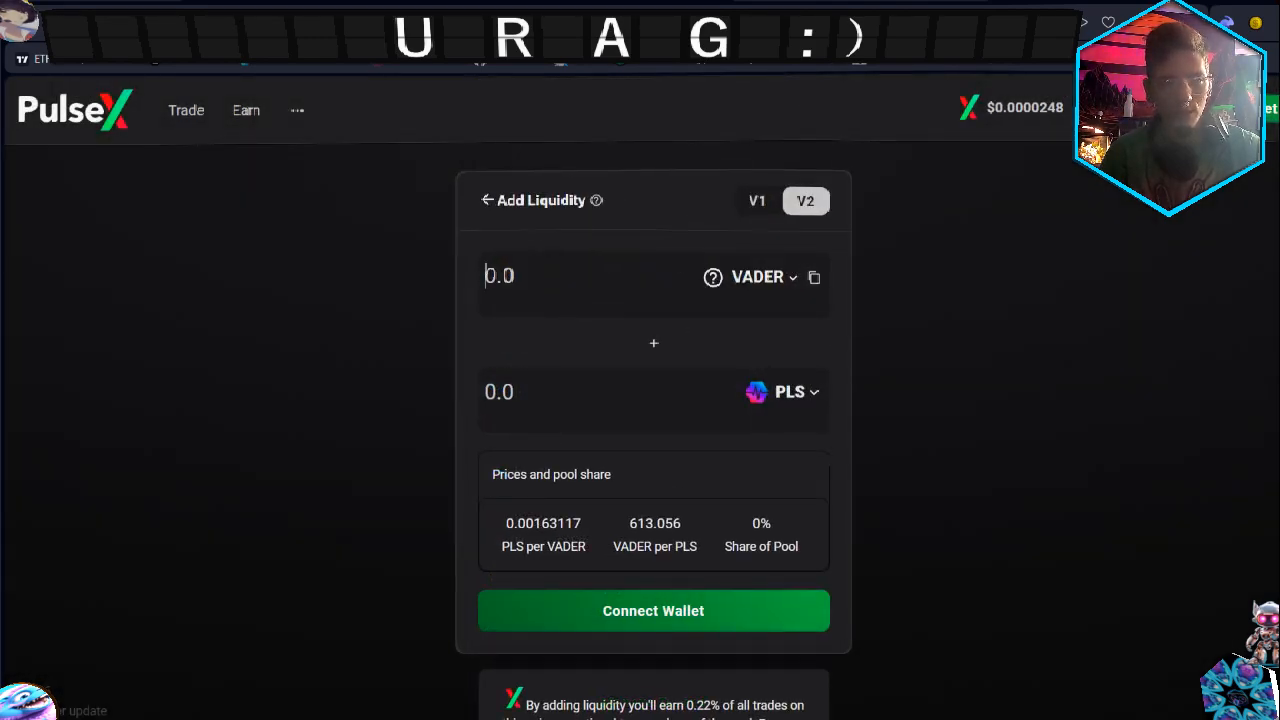
type("1")
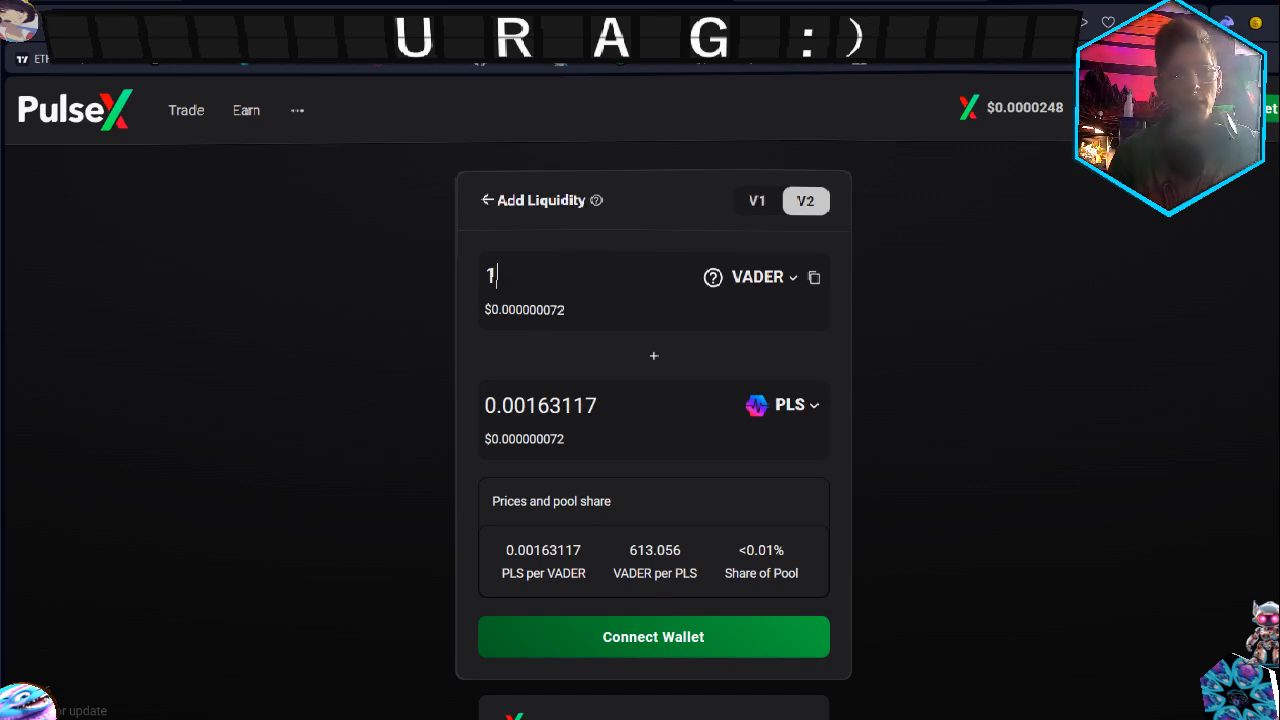
scroll("down", 3)
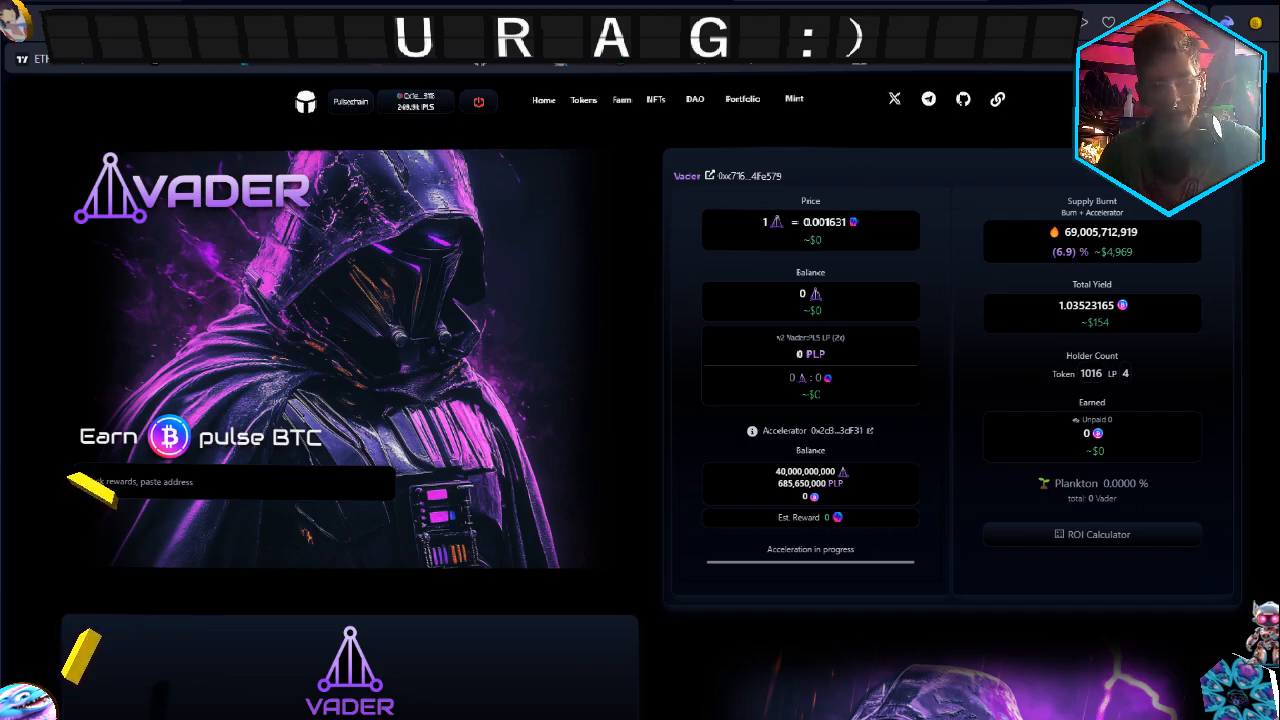
scroll("down", 3)
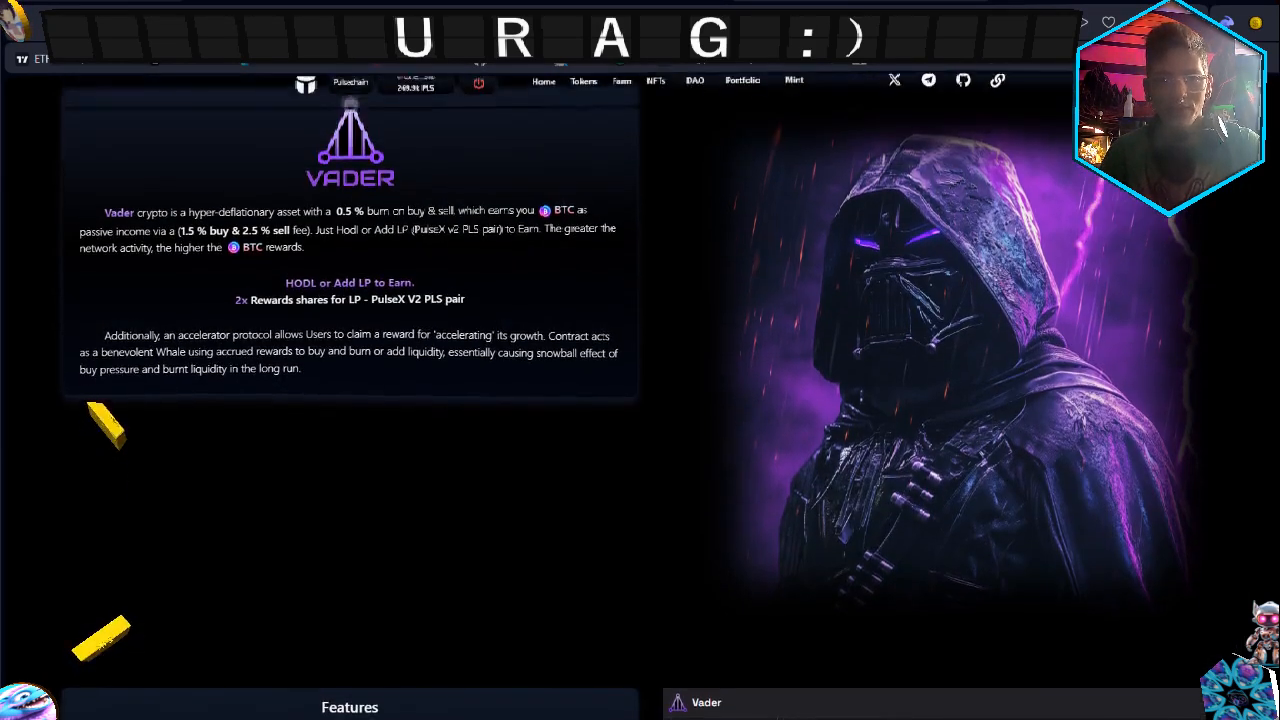
scroll("down", 3)
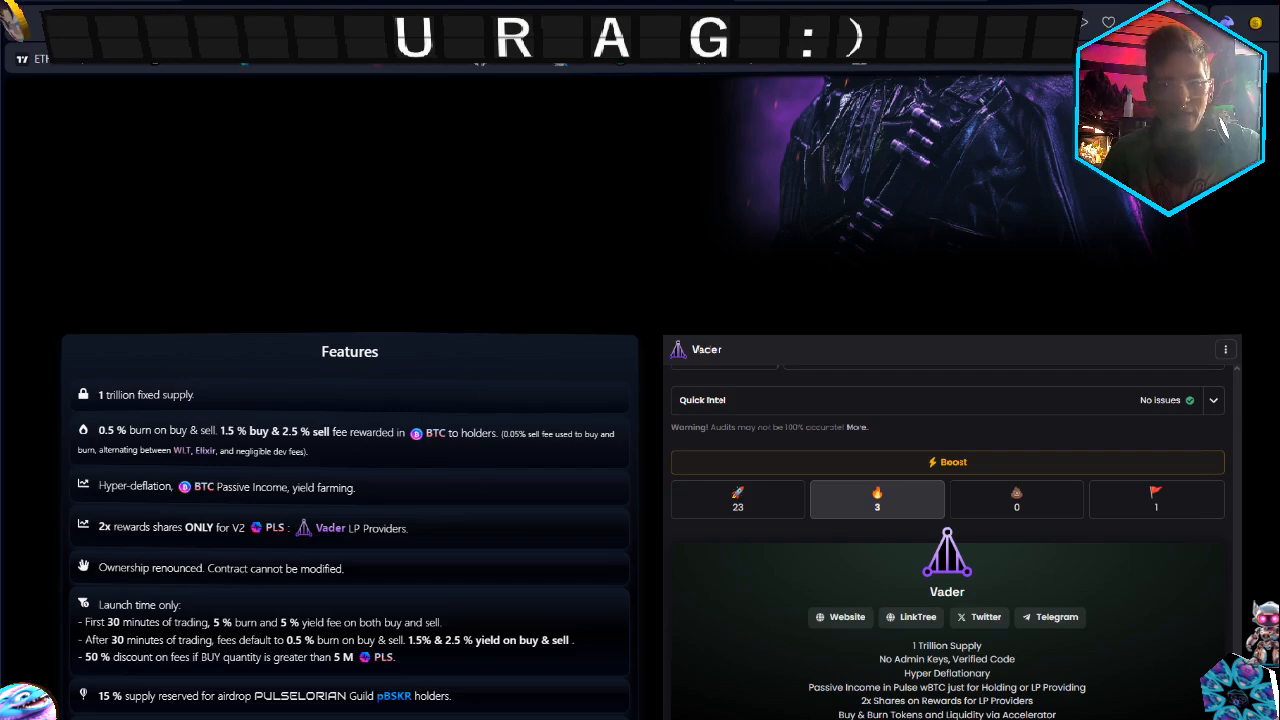
scroll("down", 3)
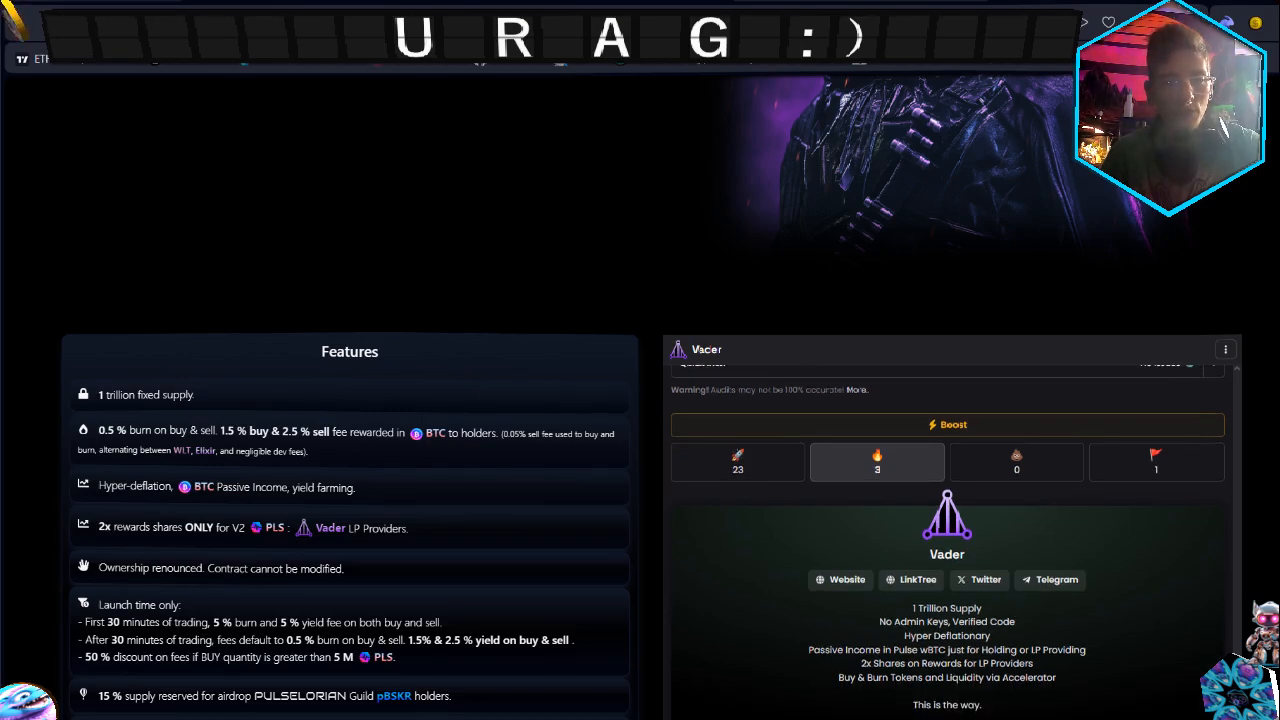
scroll("down", 3)
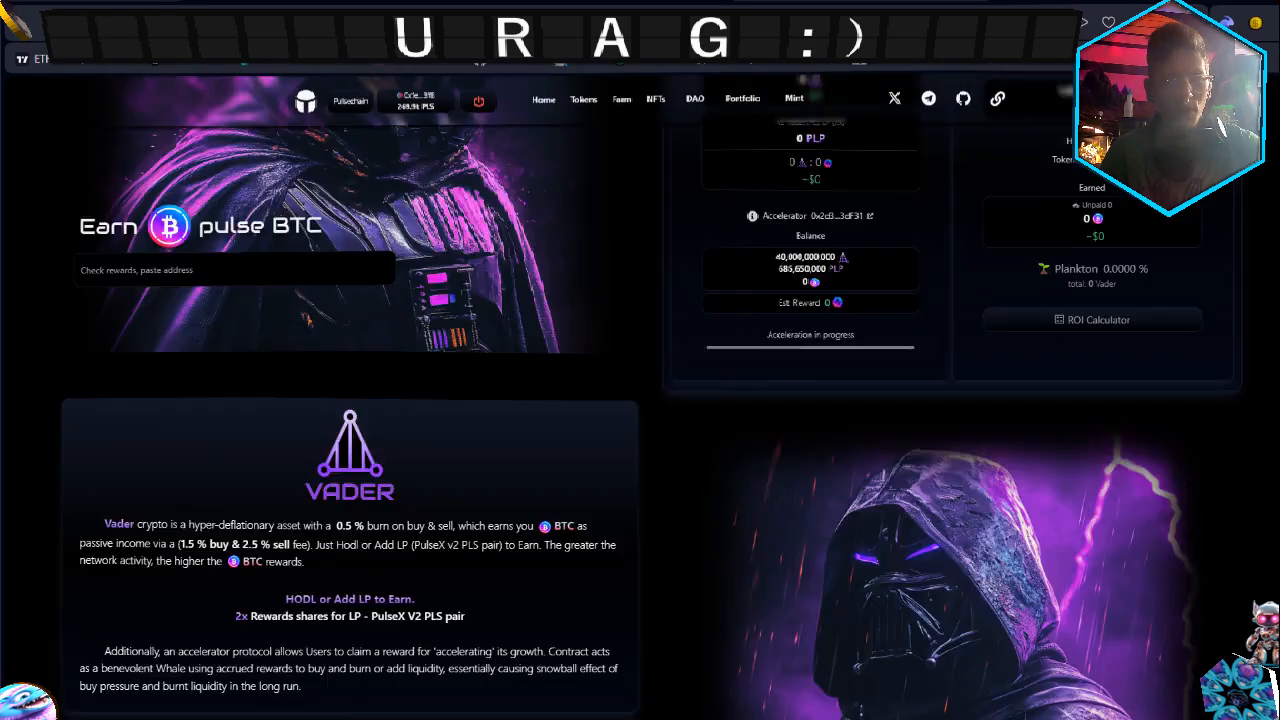
scroll("down", 3)
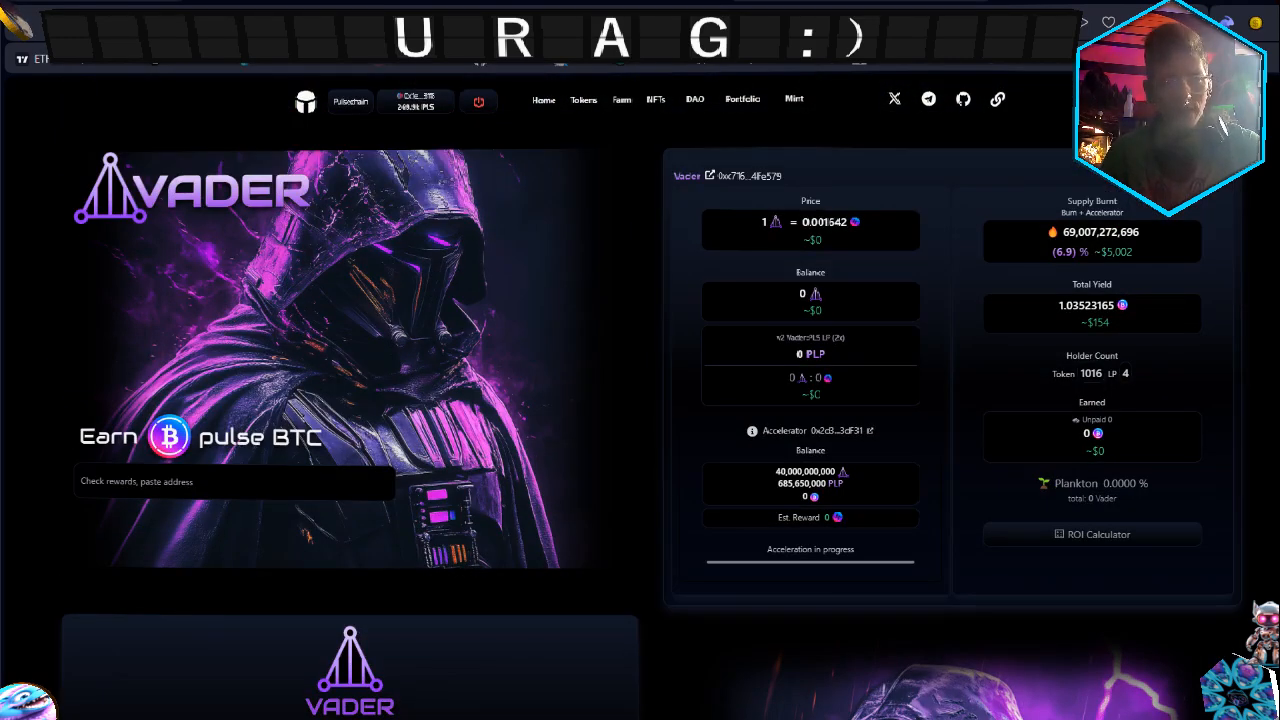